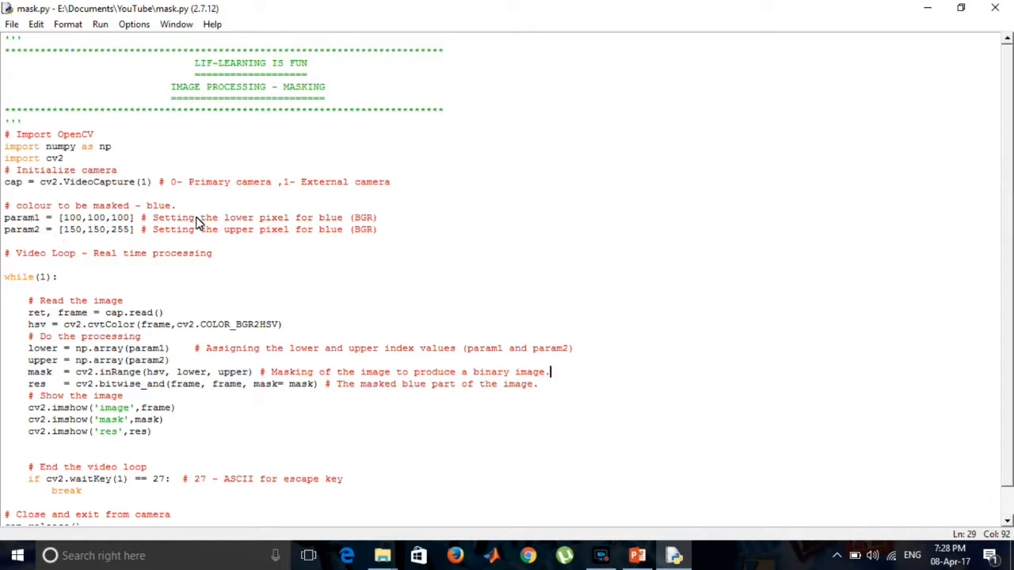
mouse_move(108, 228)
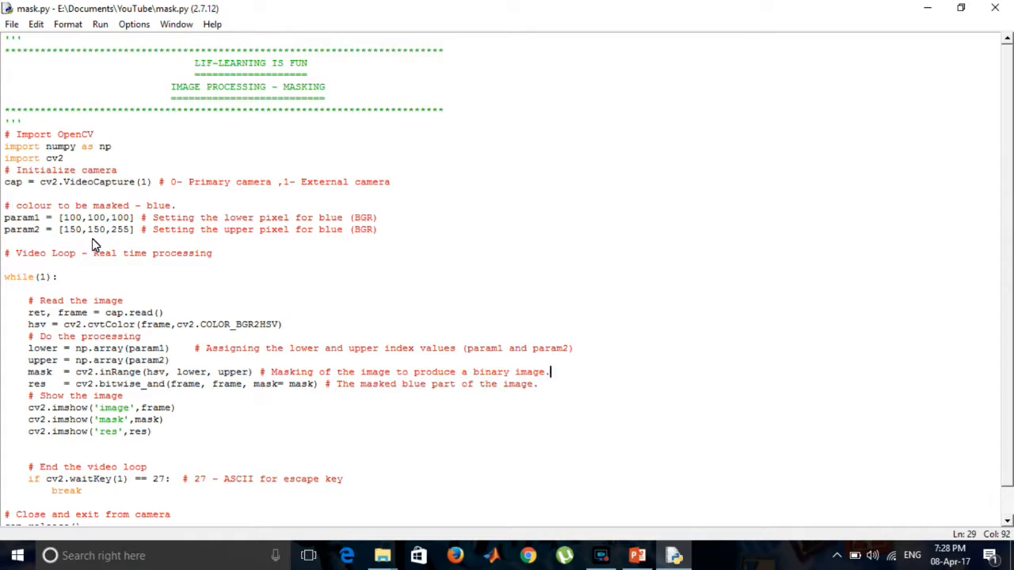
mouse_move(35, 168)
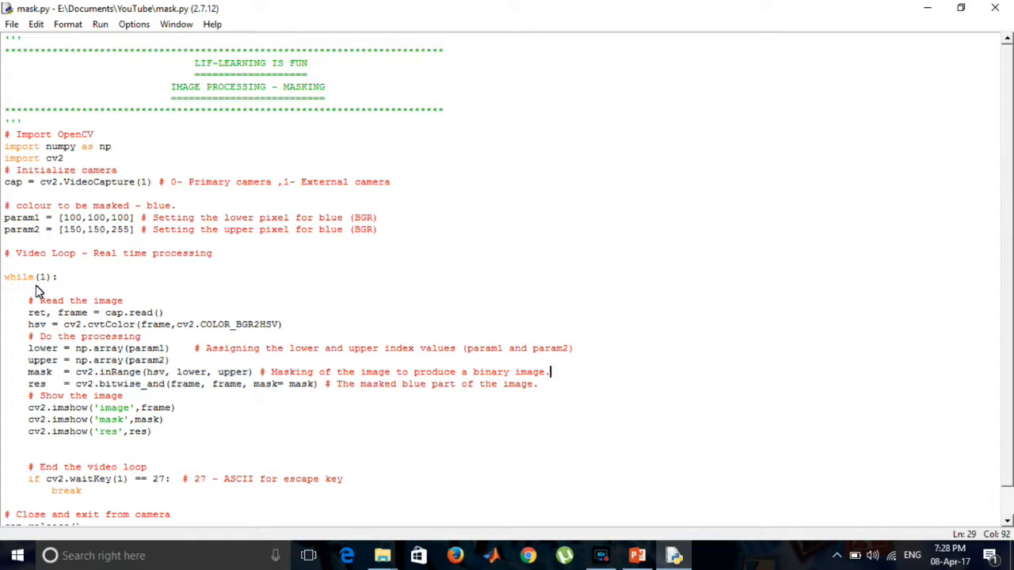
mouse_move(134, 340)
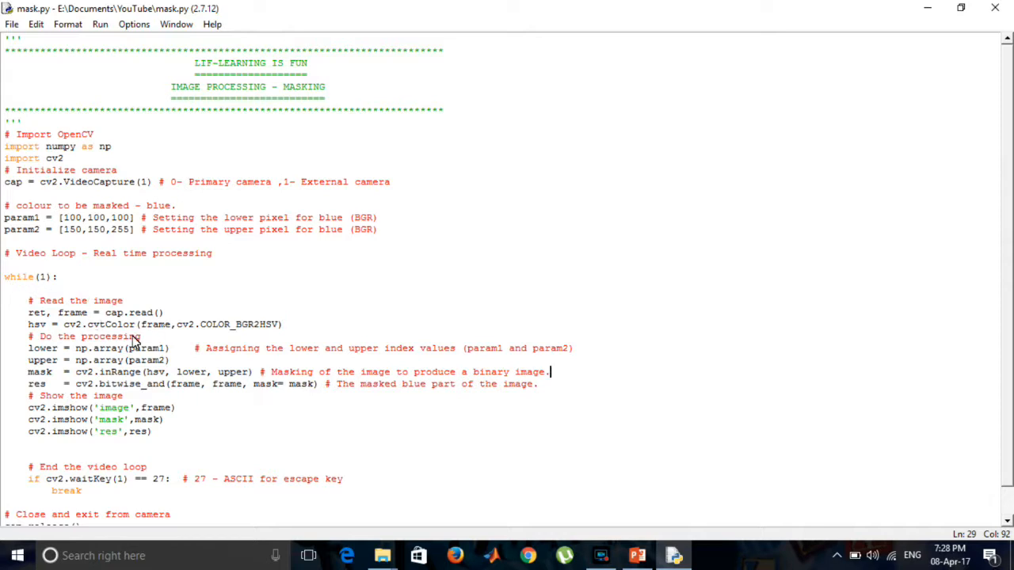
mouse_move(89, 331)
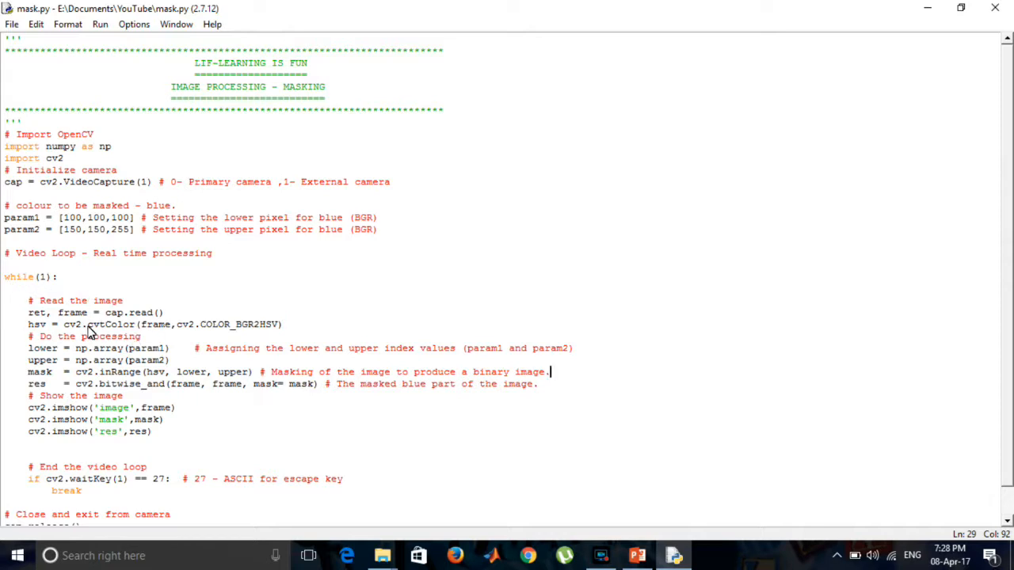
mouse_move(3, 320)
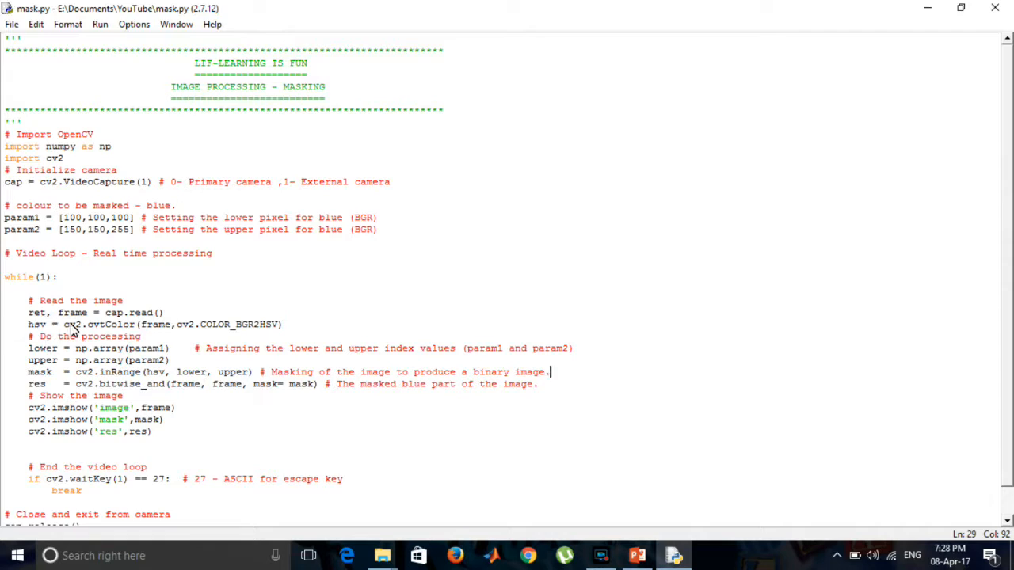
mouse_move(238, 331)
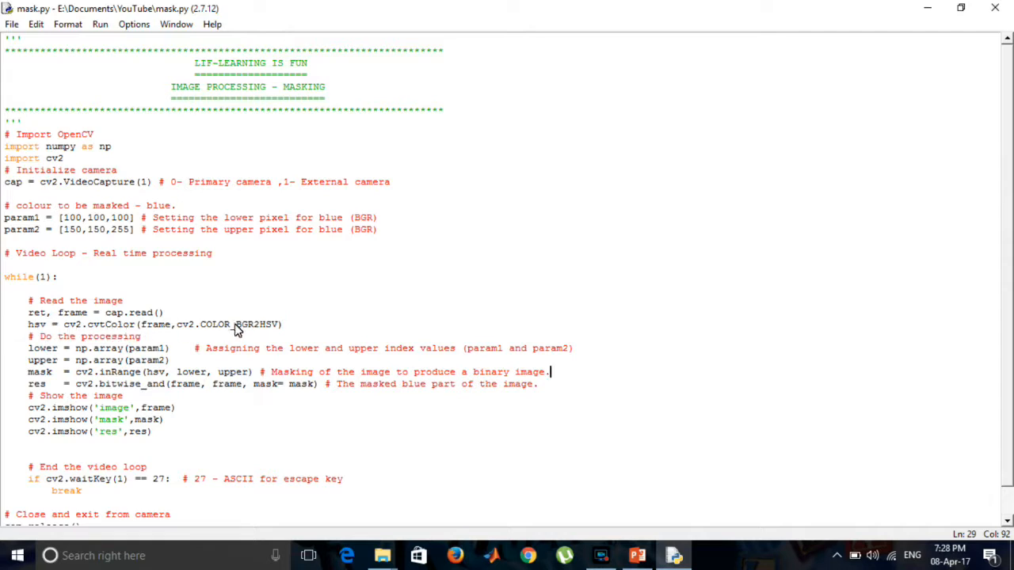
mouse_move(166, 339)
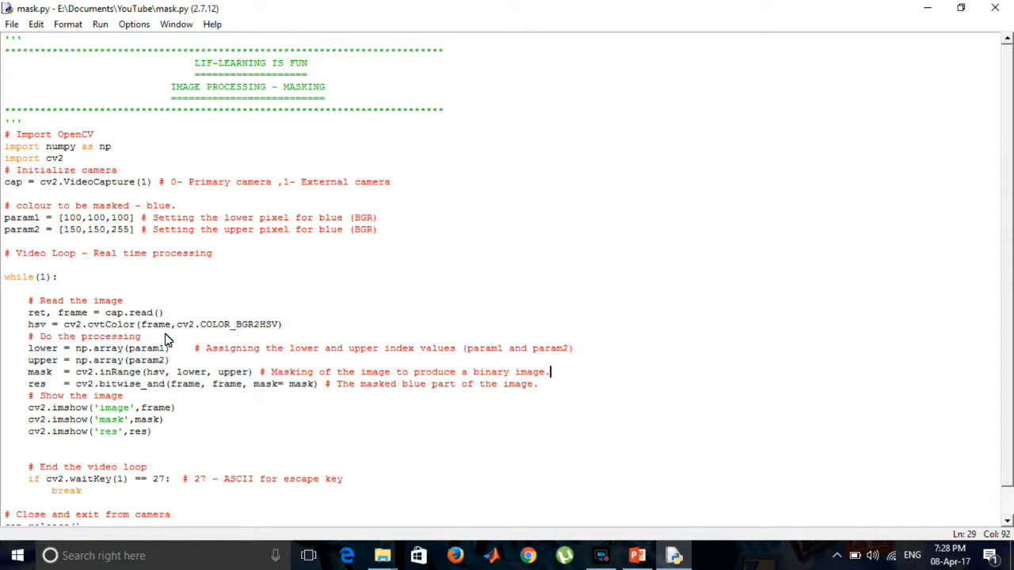
mouse_move(108, 331)
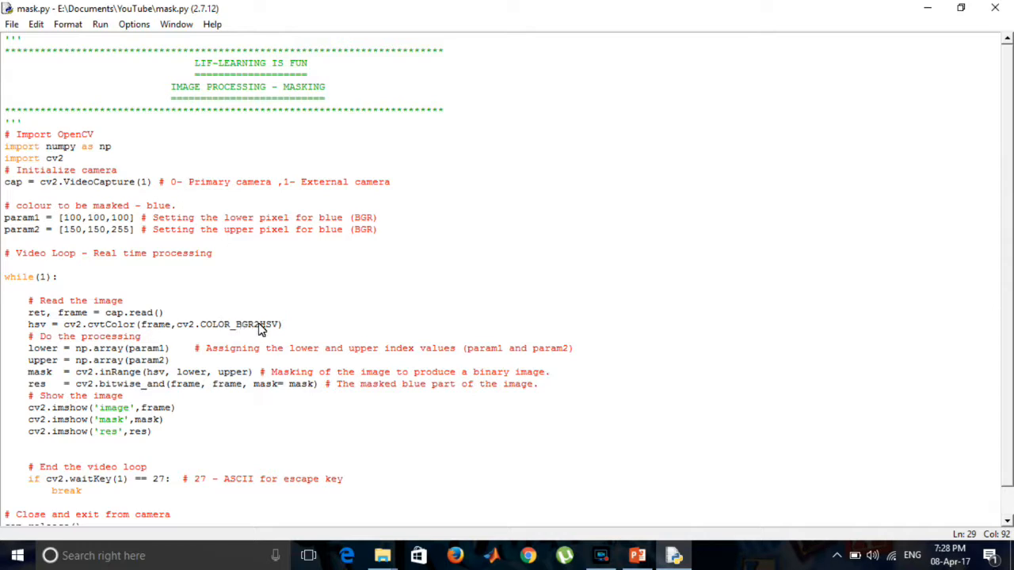
mouse_move(294, 331)
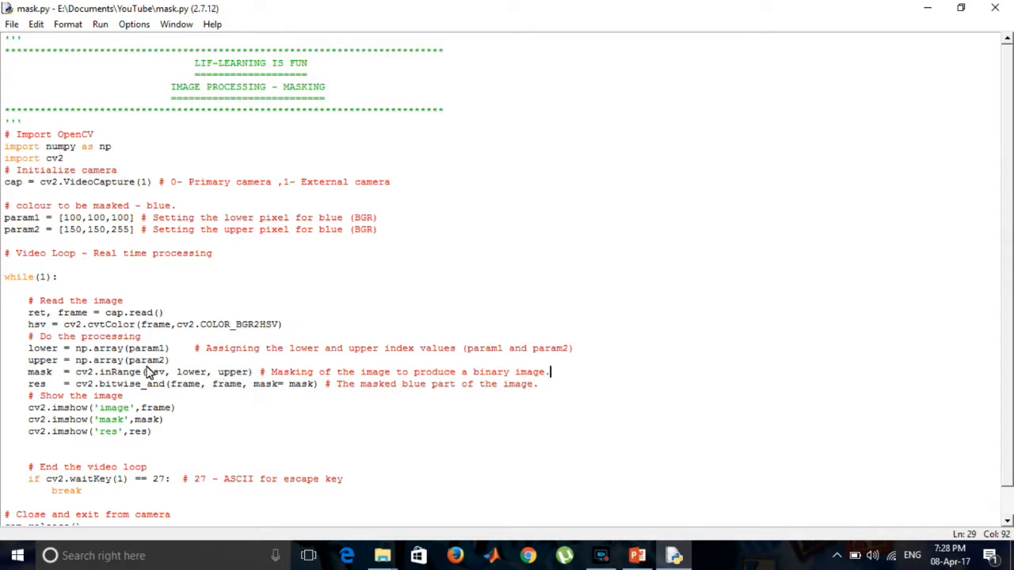
mouse_move(269, 352)
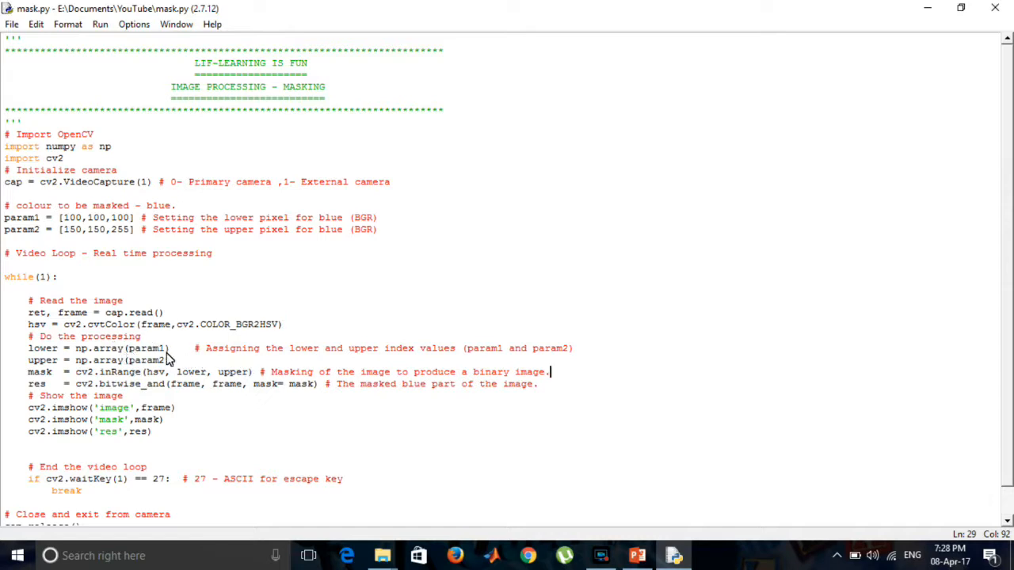
mouse_move(355, 354)
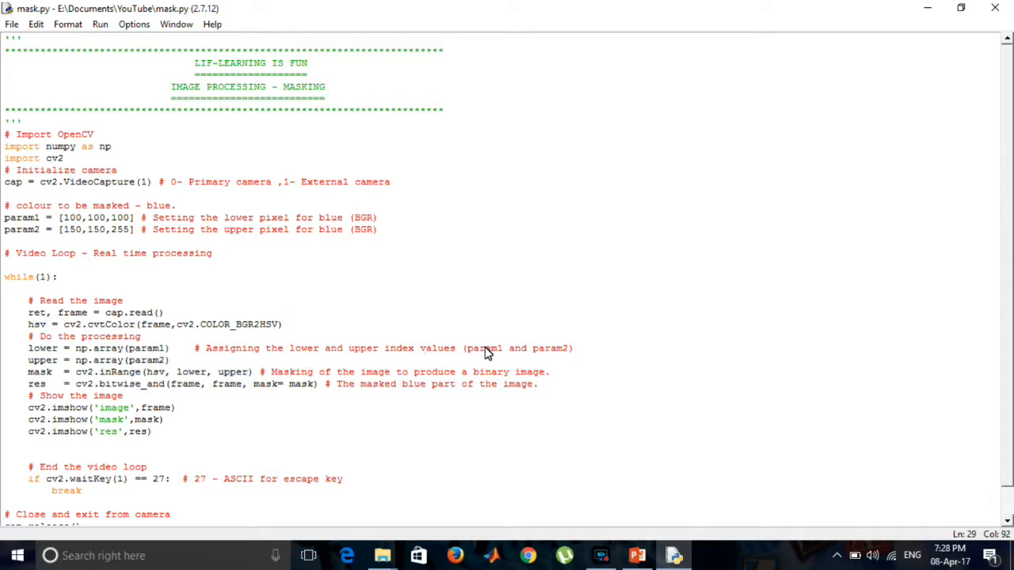
mouse_move(170, 459)
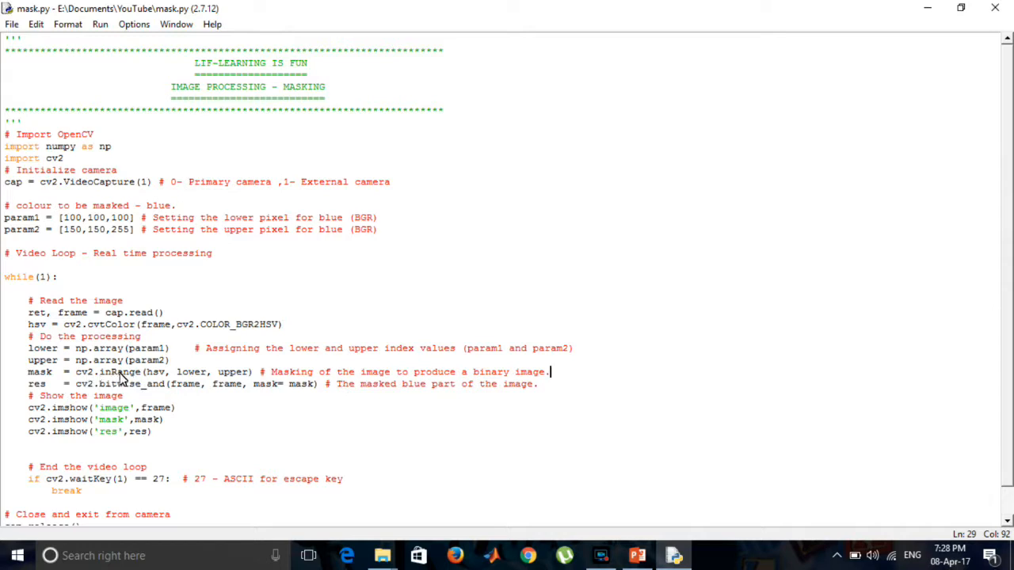
mouse_move(204, 380)
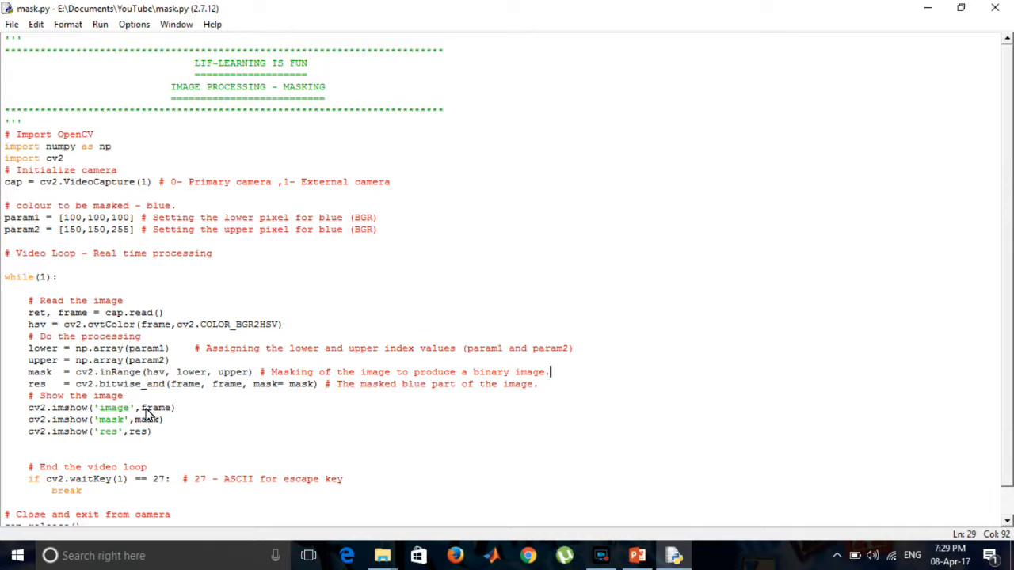
mouse_move(72, 385)
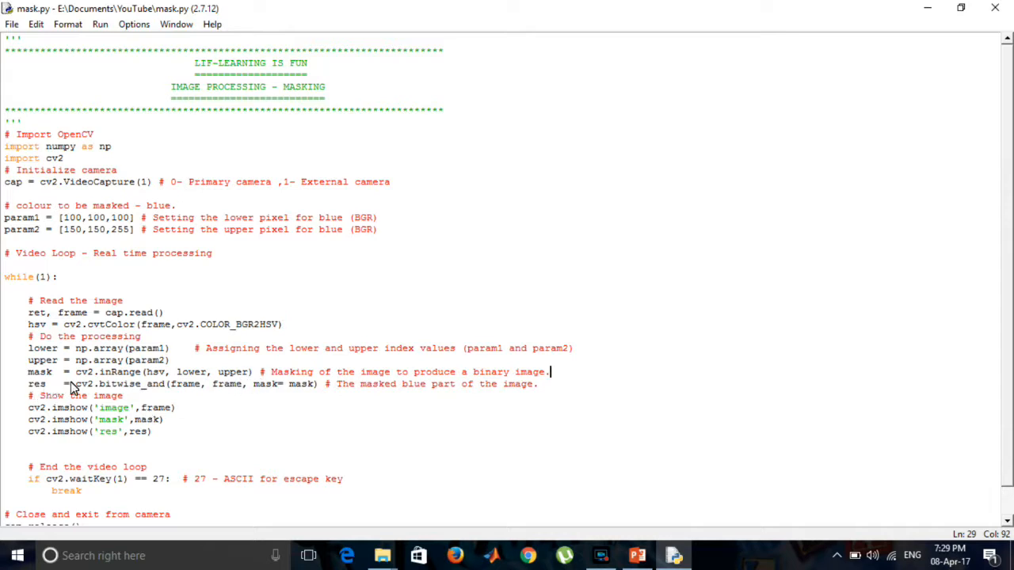
mouse_move(92, 390)
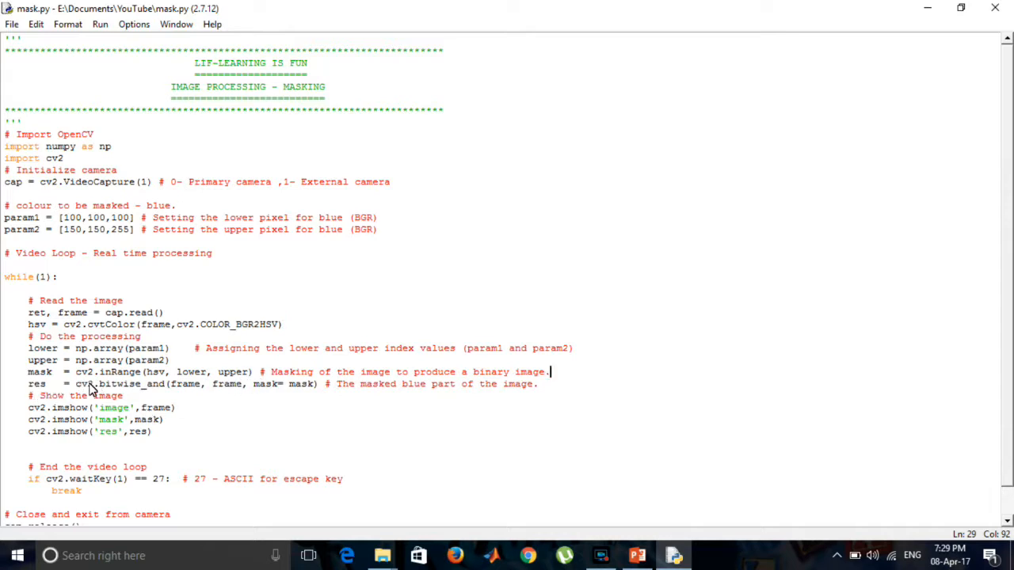
mouse_move(146, 388)
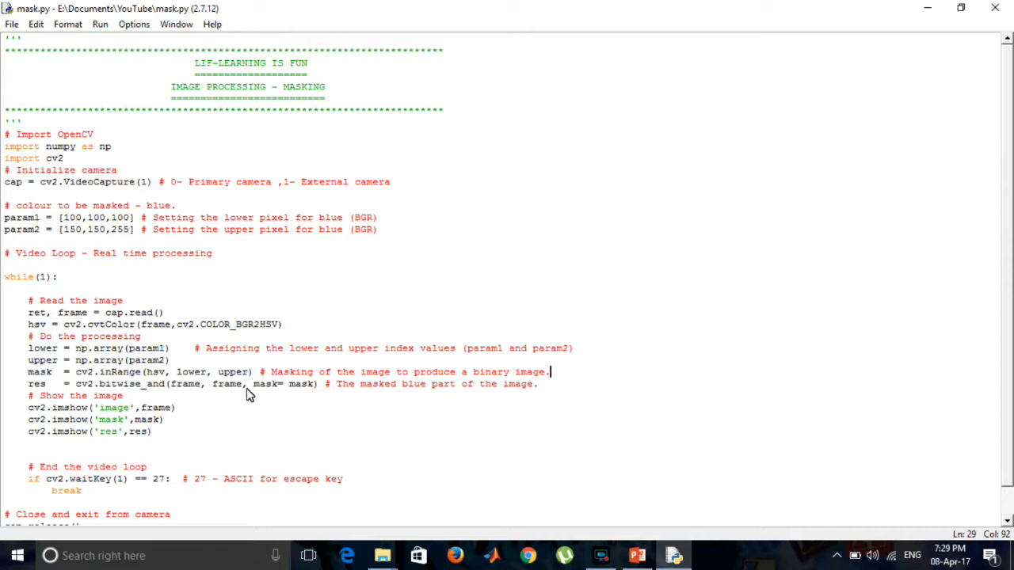
mouse_move(143, 415)
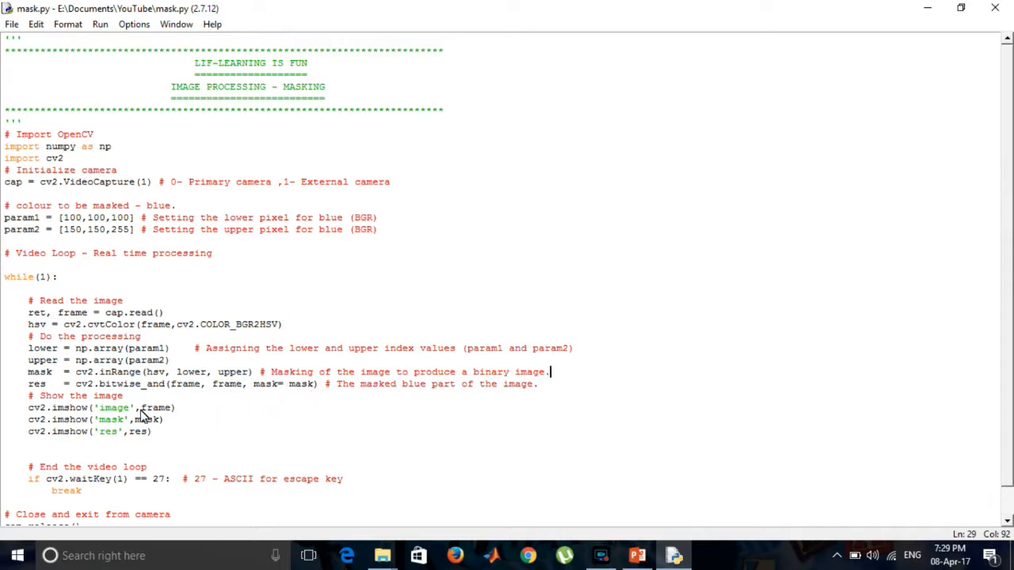
mouse_move(87, 419)
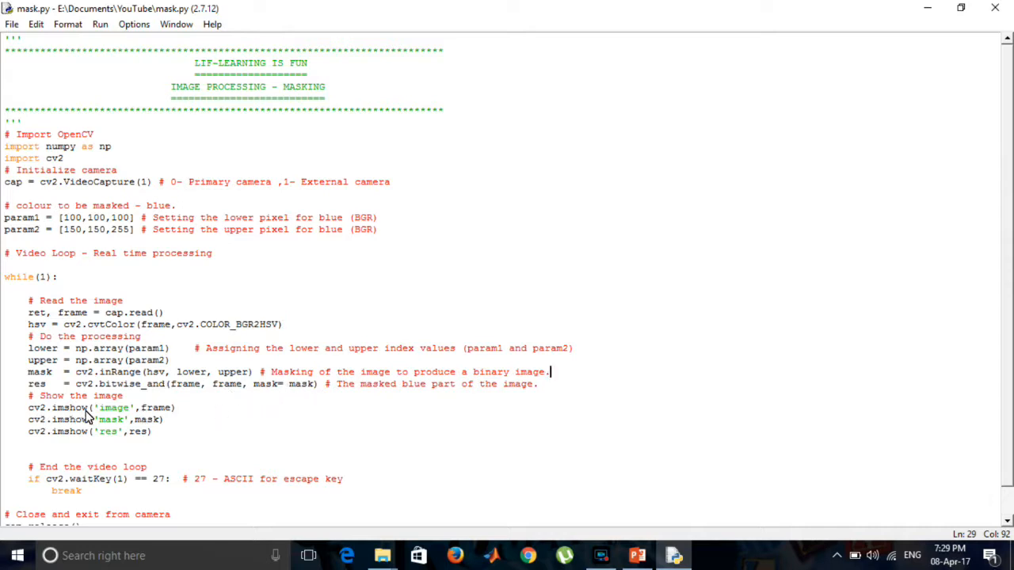
mouse_move(108, 415)
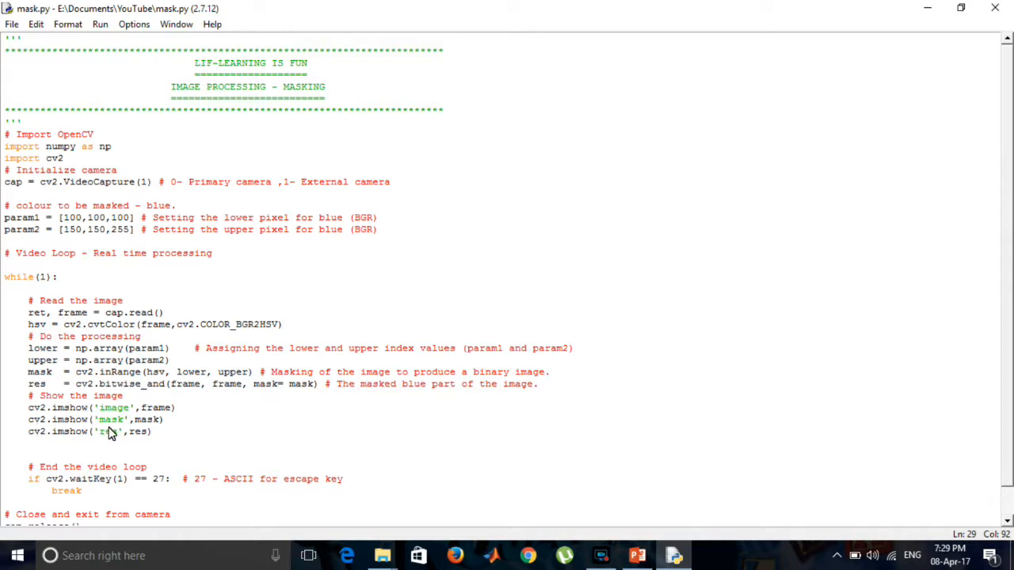
mouse_move(166, 426)
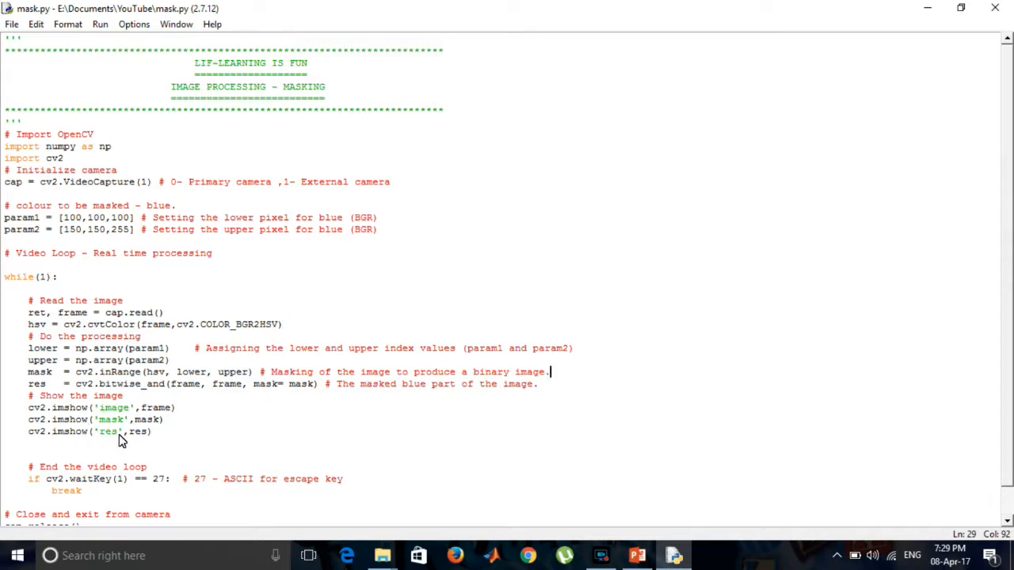
mouse_move(145, 440)
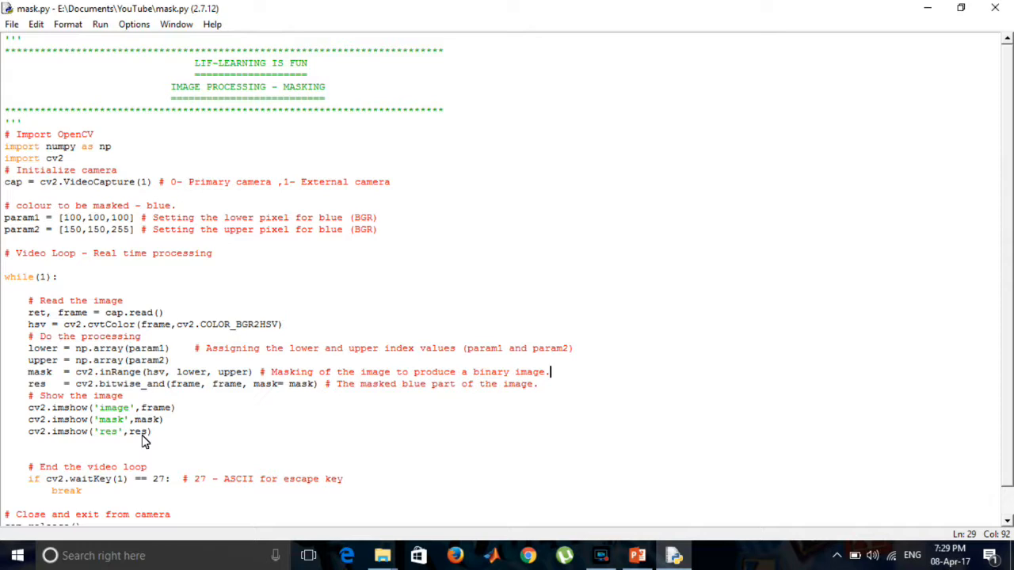
mouse_move(168, 437)
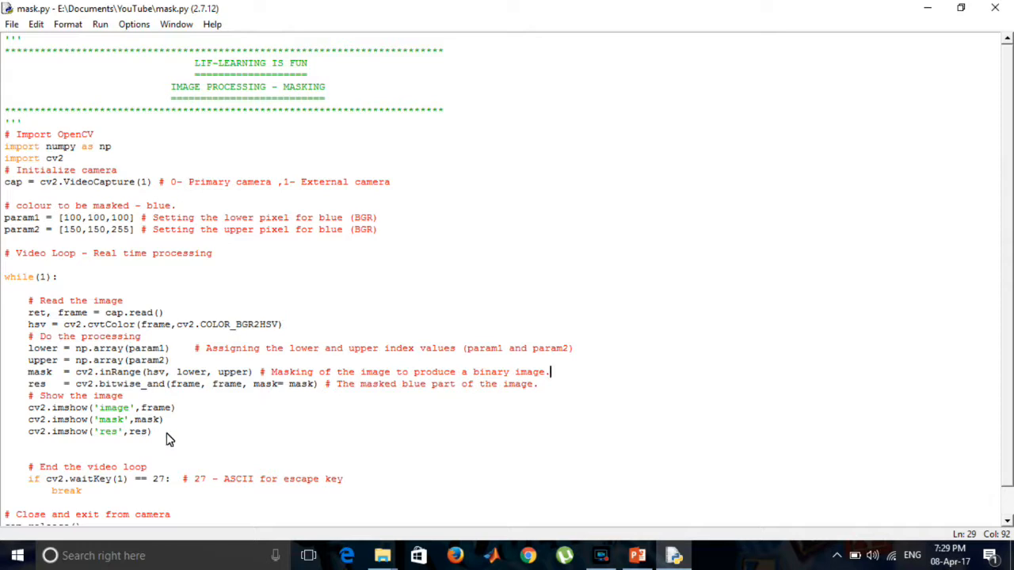
mouse_move(139, 491)
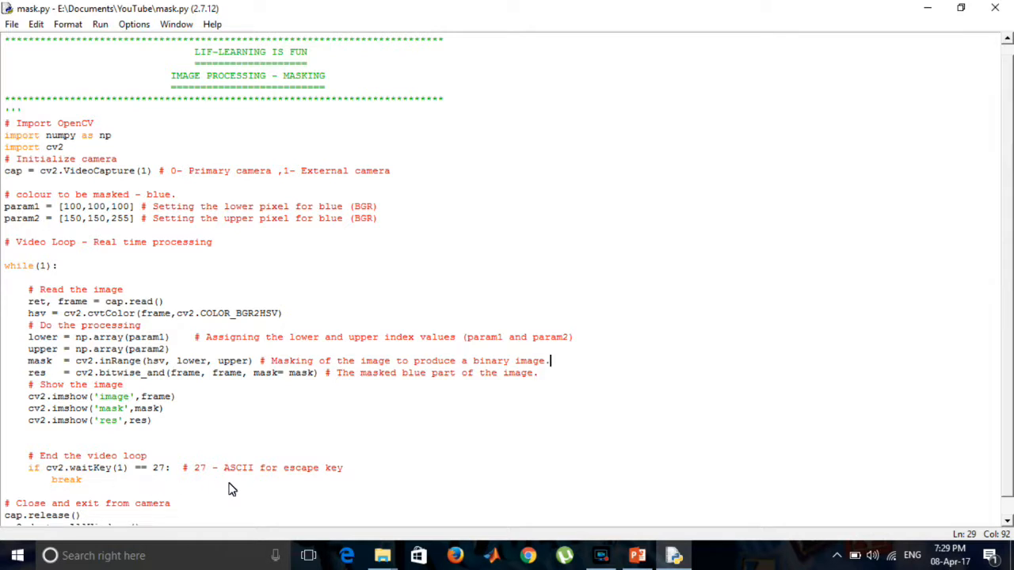
Reveal the Run menu with its Run Module (F5) command for mask.py
scroll("down", 3)
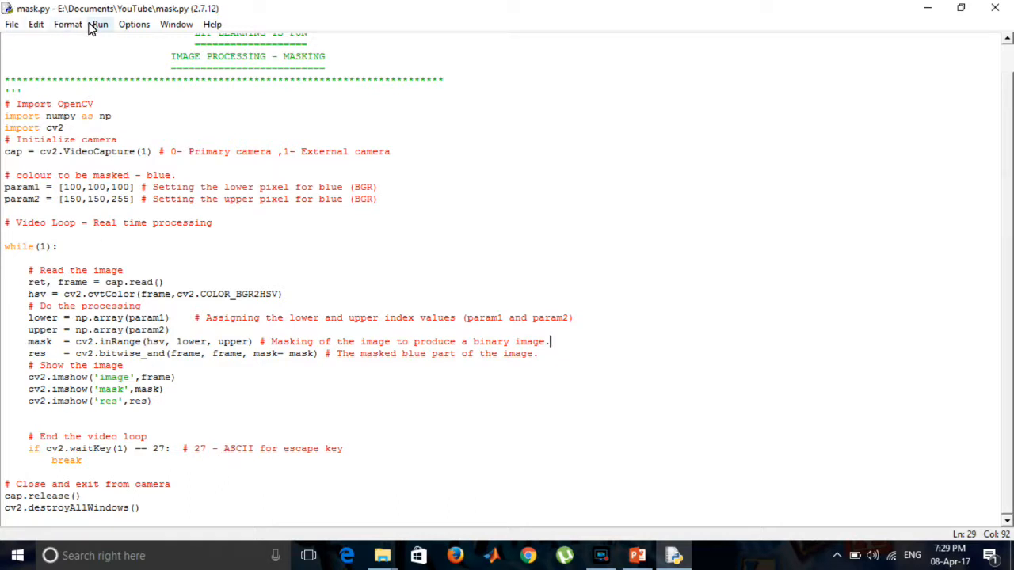
left_click(100, 24)
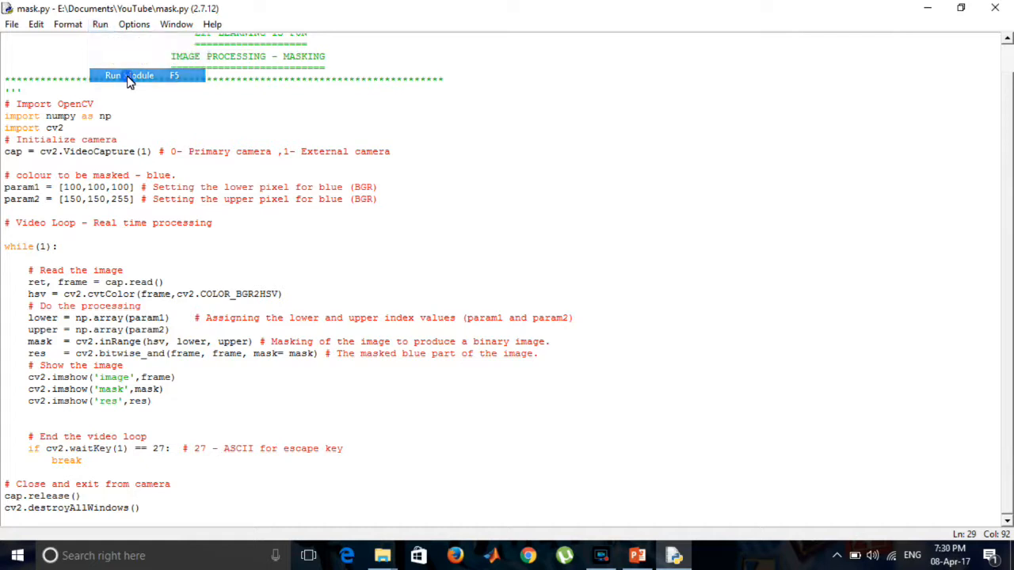
mouse_move(130, 82)
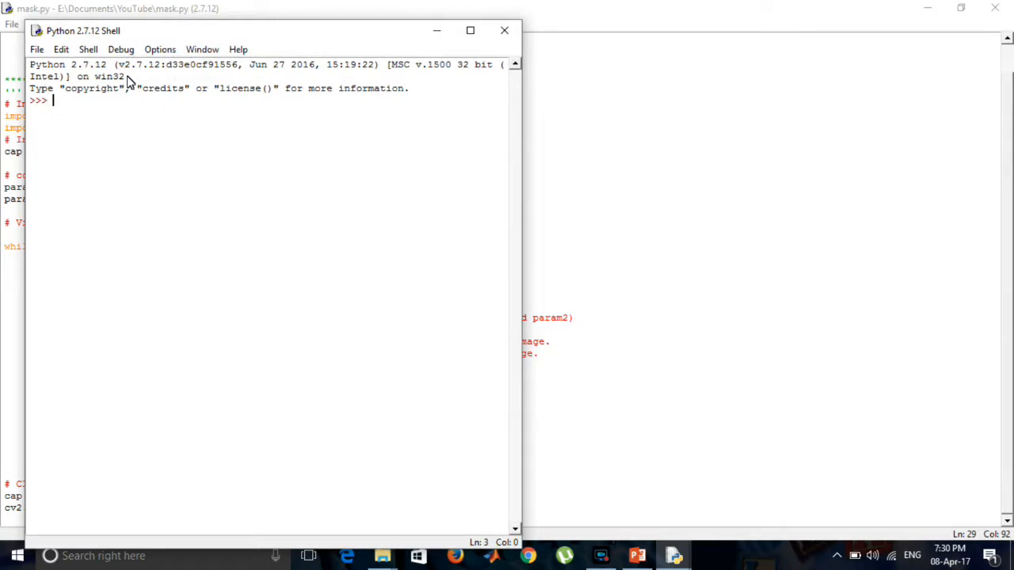
Run mask.py and arrange the image, mask and res windows so all three show the blue bottle
key("f5")
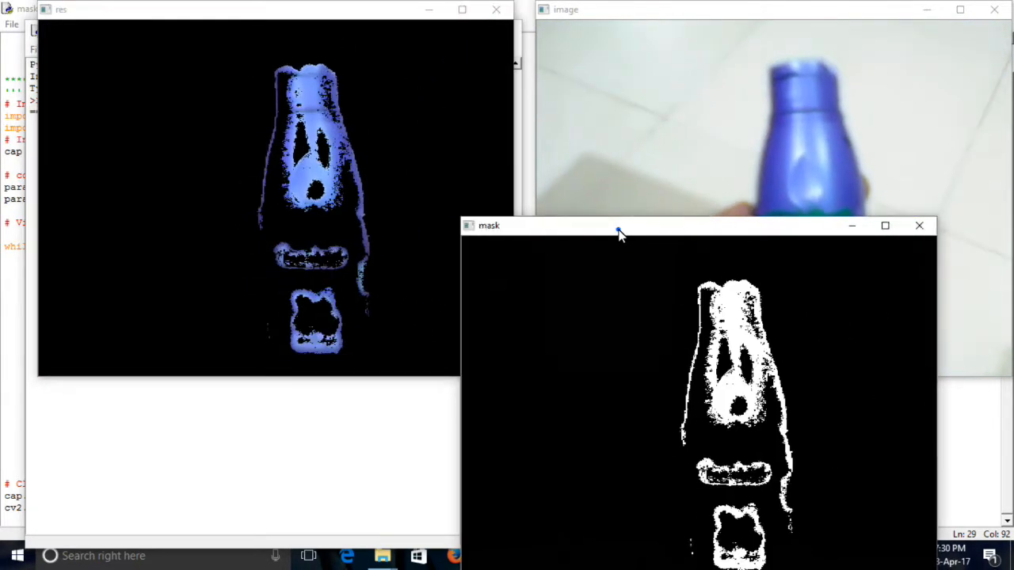
left_click_drag(621, 231, 792, 292)
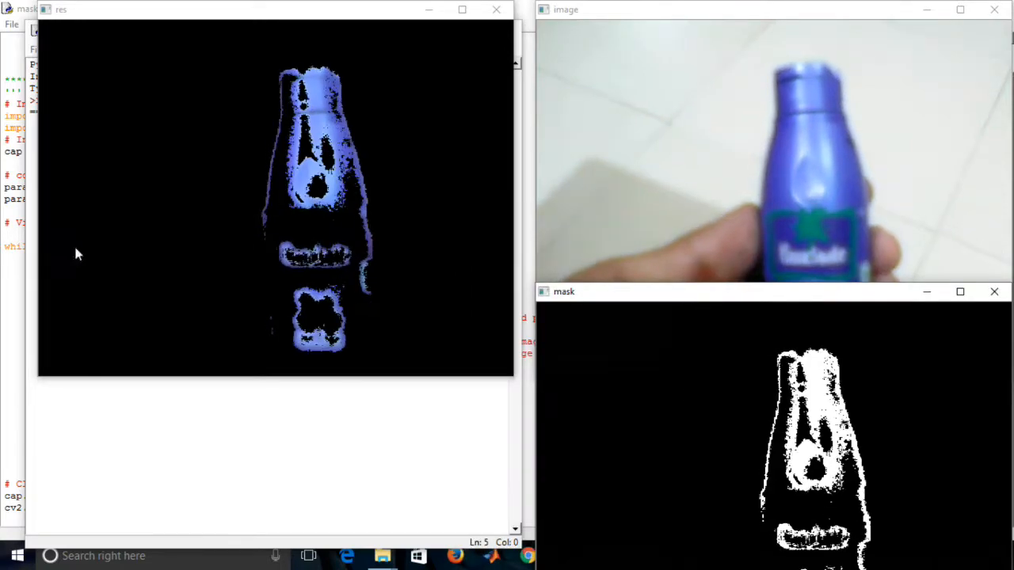